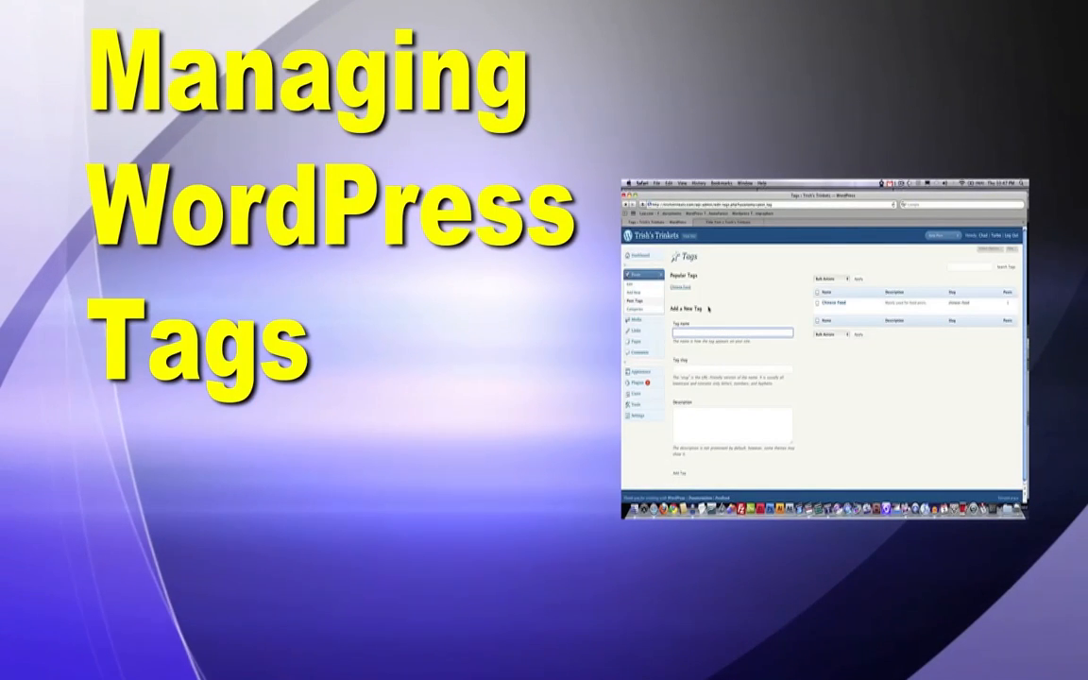
# - Log in and view the Trish's Trinkets dashboard, typing 'Chinese' along the way
pyautogui.write('Chinese')
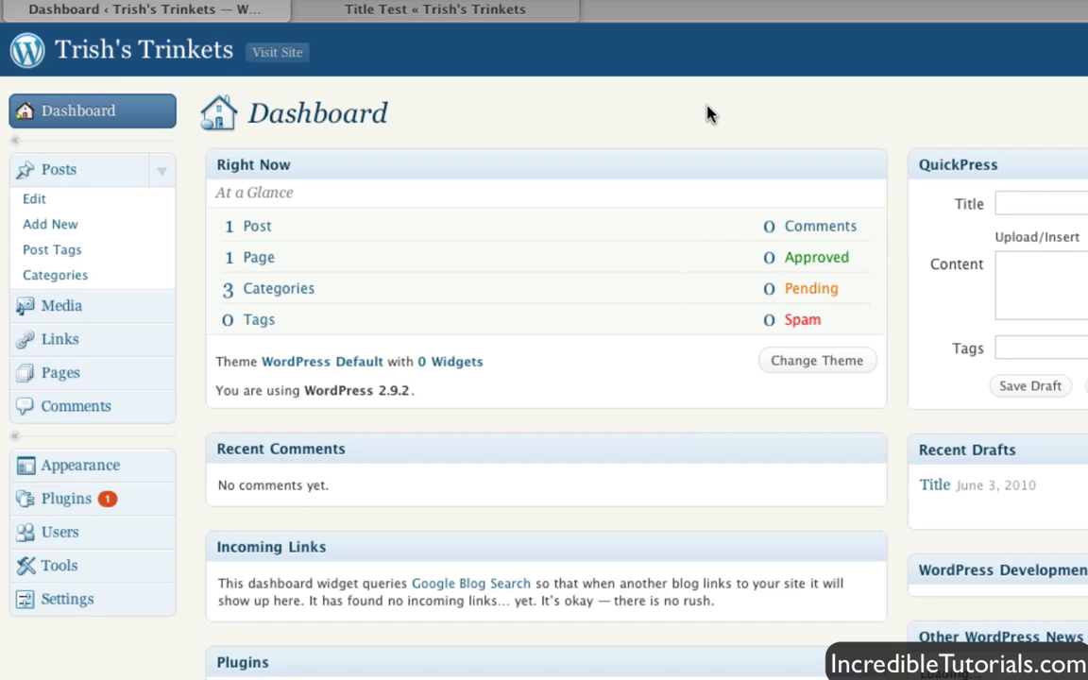
pyautogui.moveTo(57, 250)
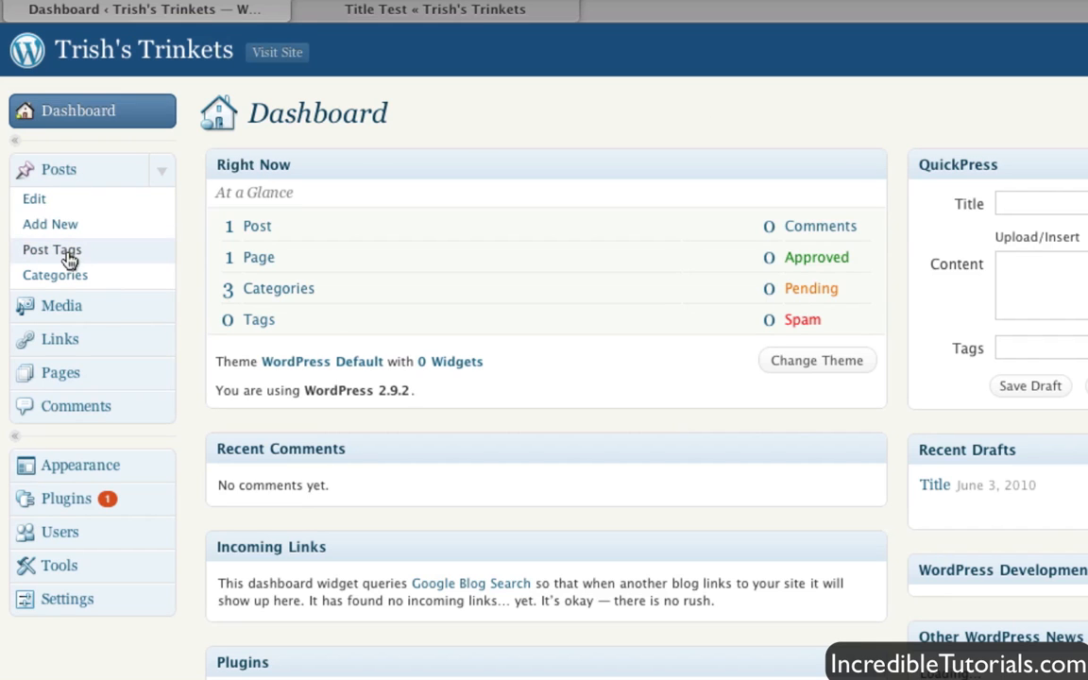
# - Go to Posts > Tags and place the cursor in the new tag's name field
pyautogui.click(52, 249)
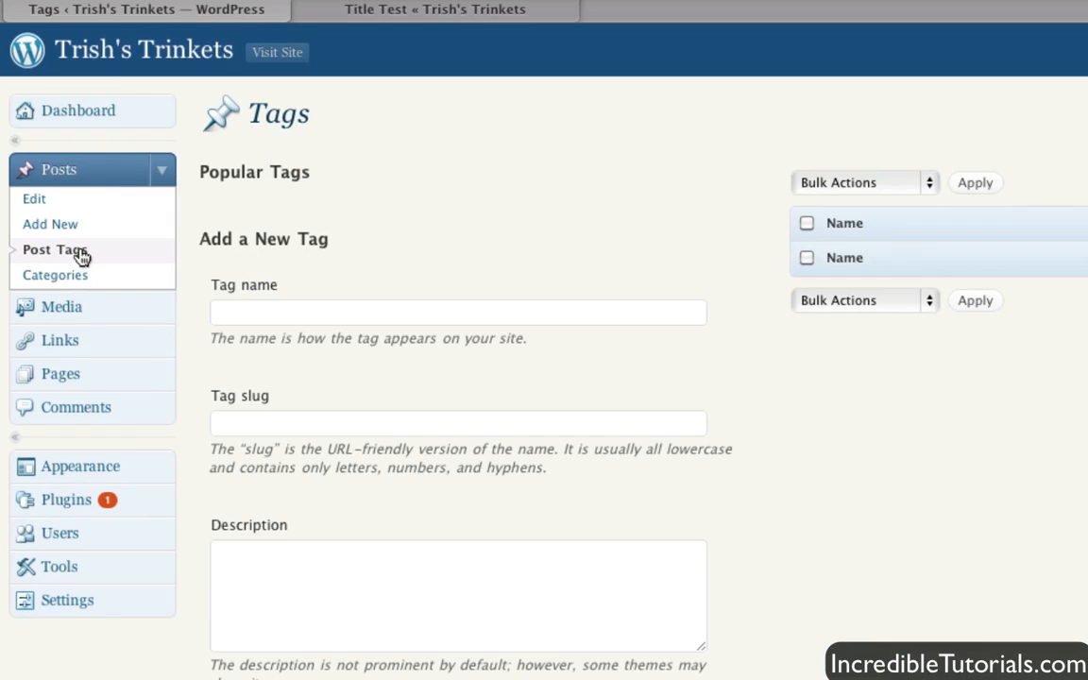
pyautogui.moveTo(417, 250)
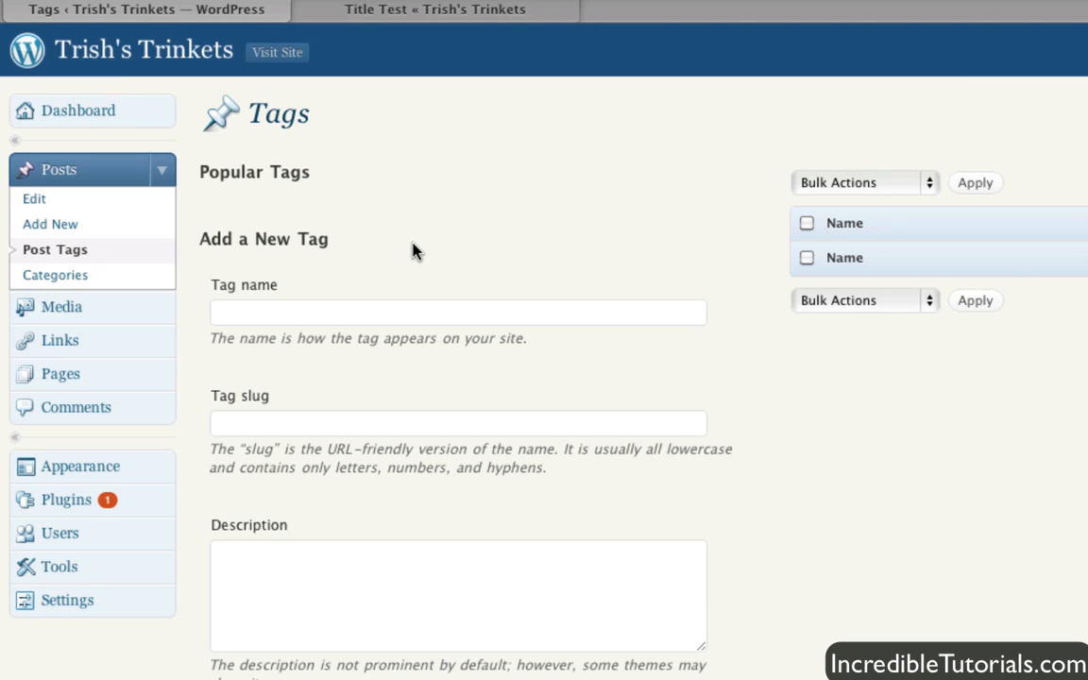
pyautogui.click(458, 595)
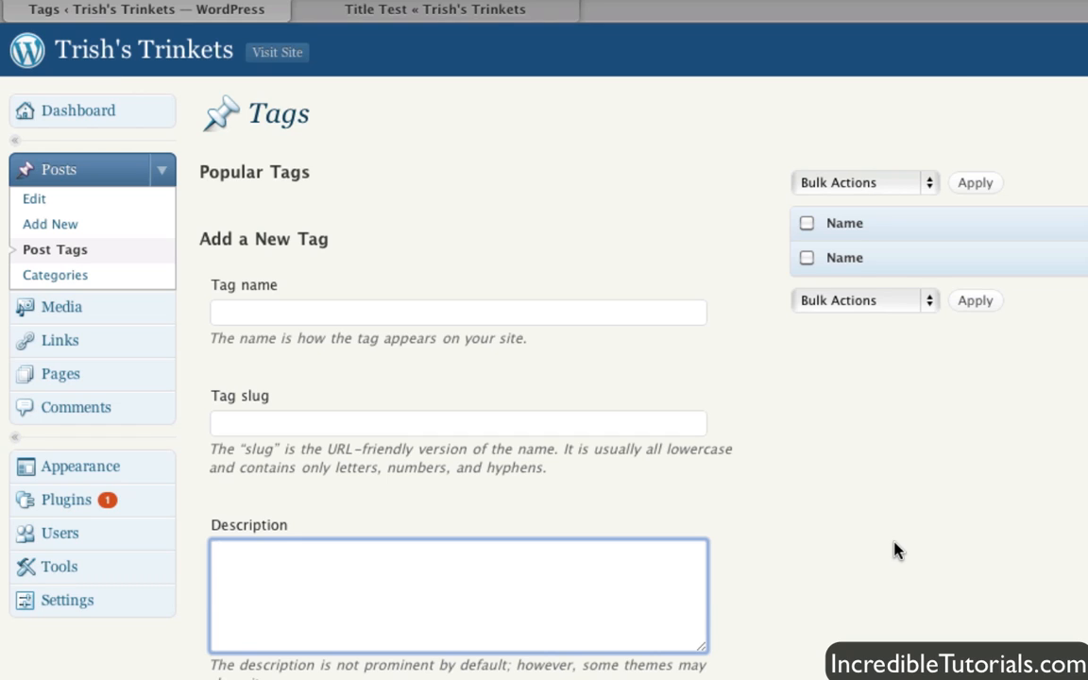
pyautogui.moveTo(869, 523)
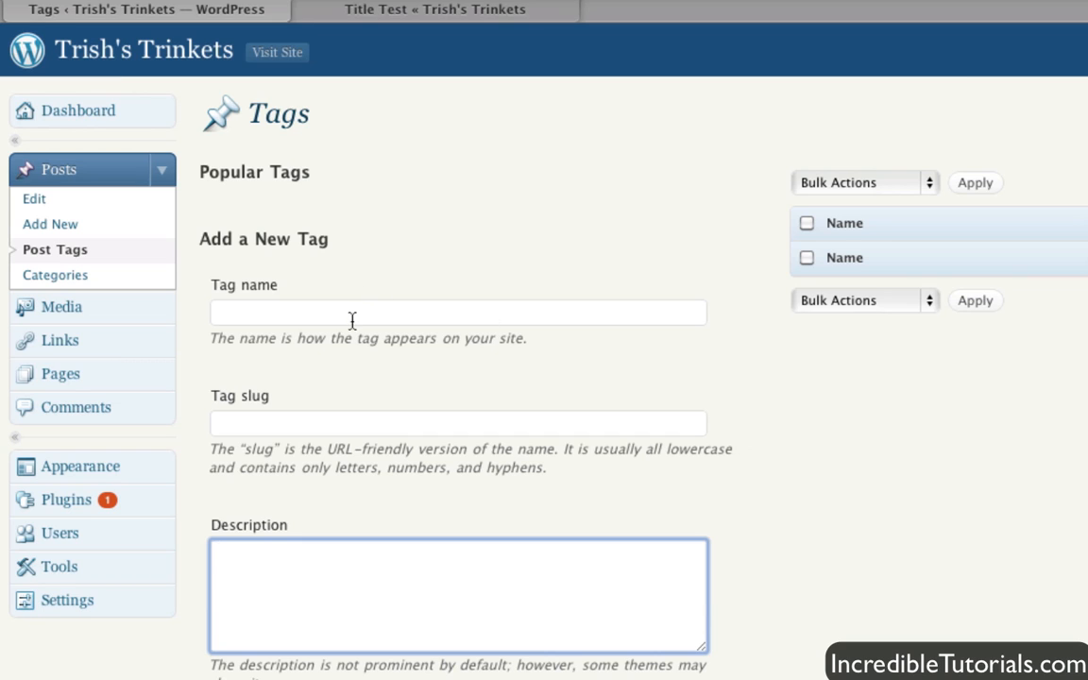
pyautogui.click(457, 312)
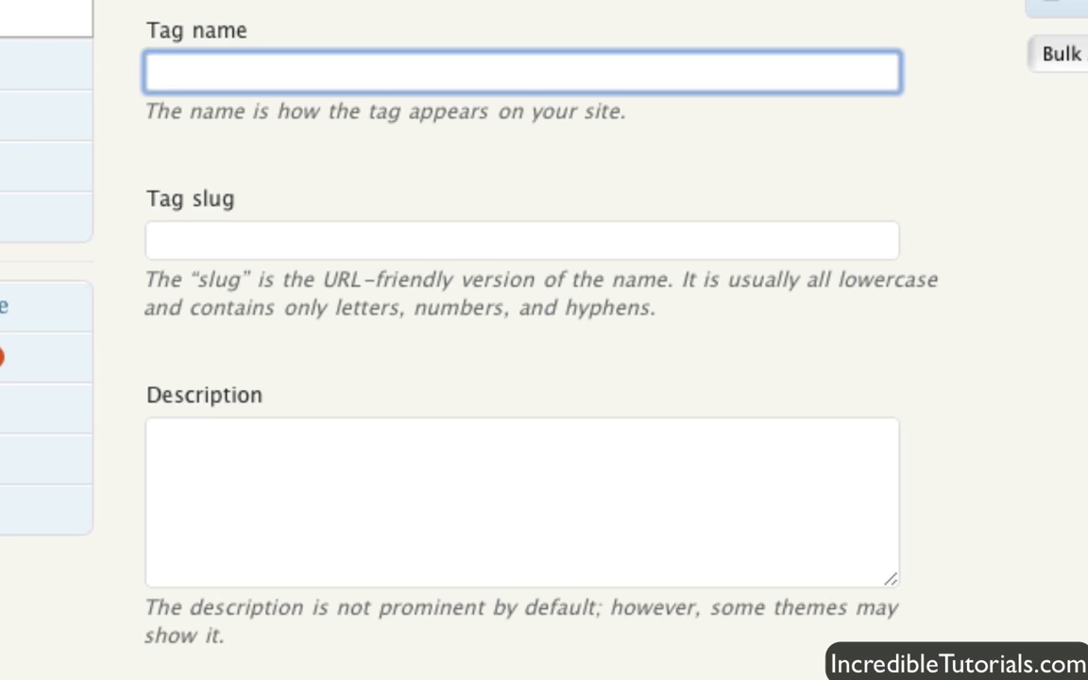
# - Enter 'Chinese Food' as the tag name, then move to the Description box
pyautogui.write('Chinese Food')
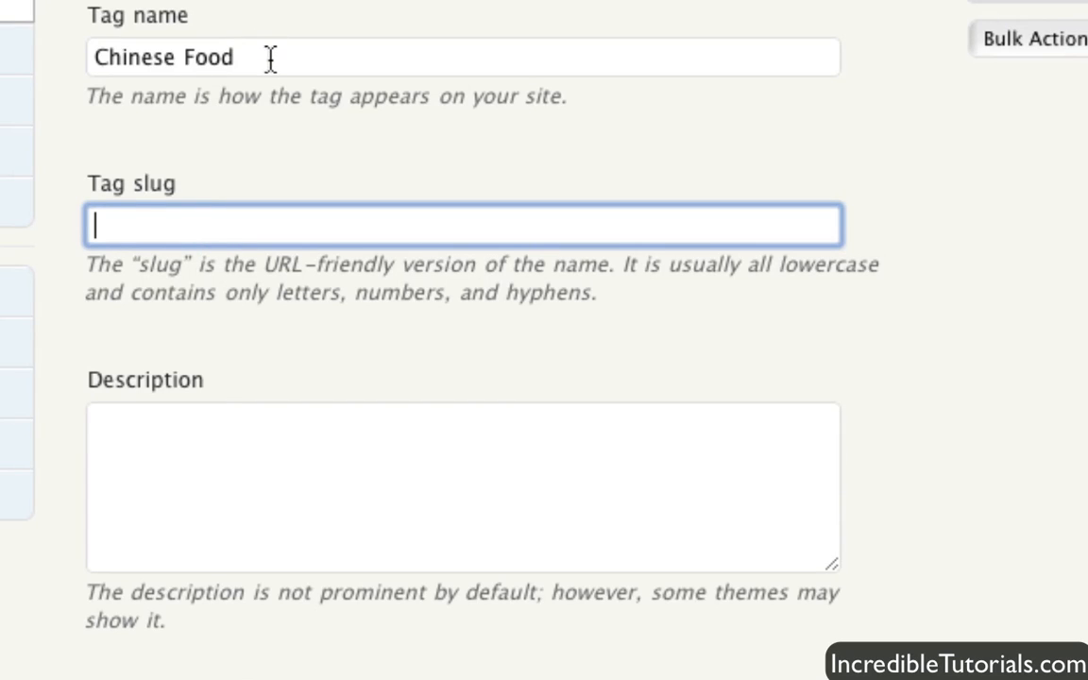
pyautogui.moveTo(116, 231)
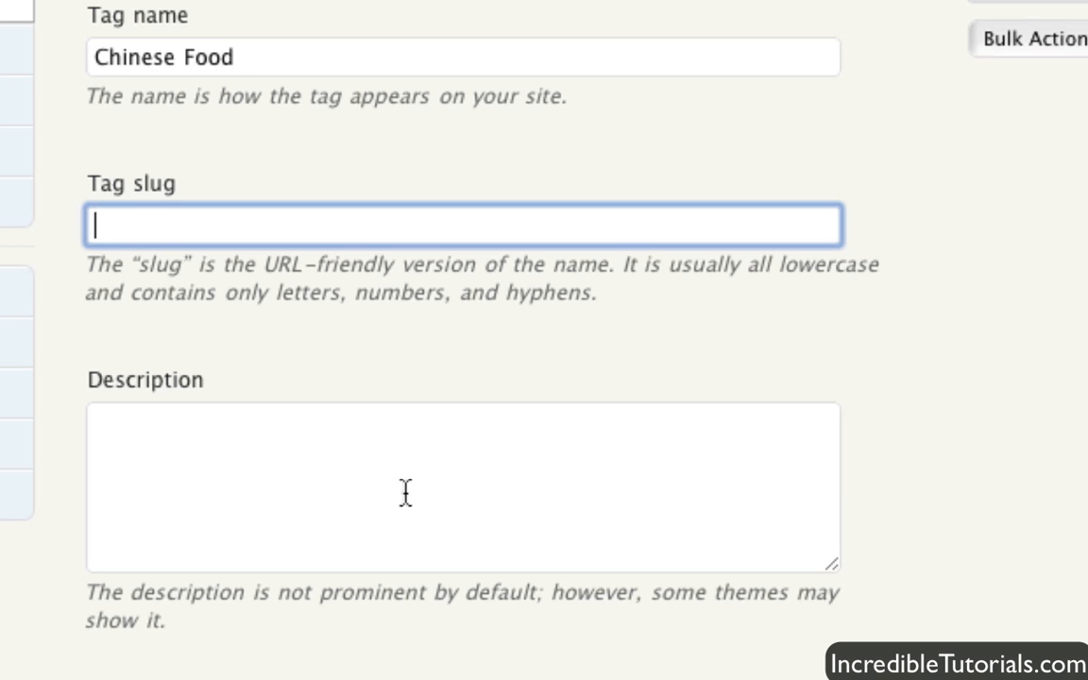
pyautogui.click(377, 487)
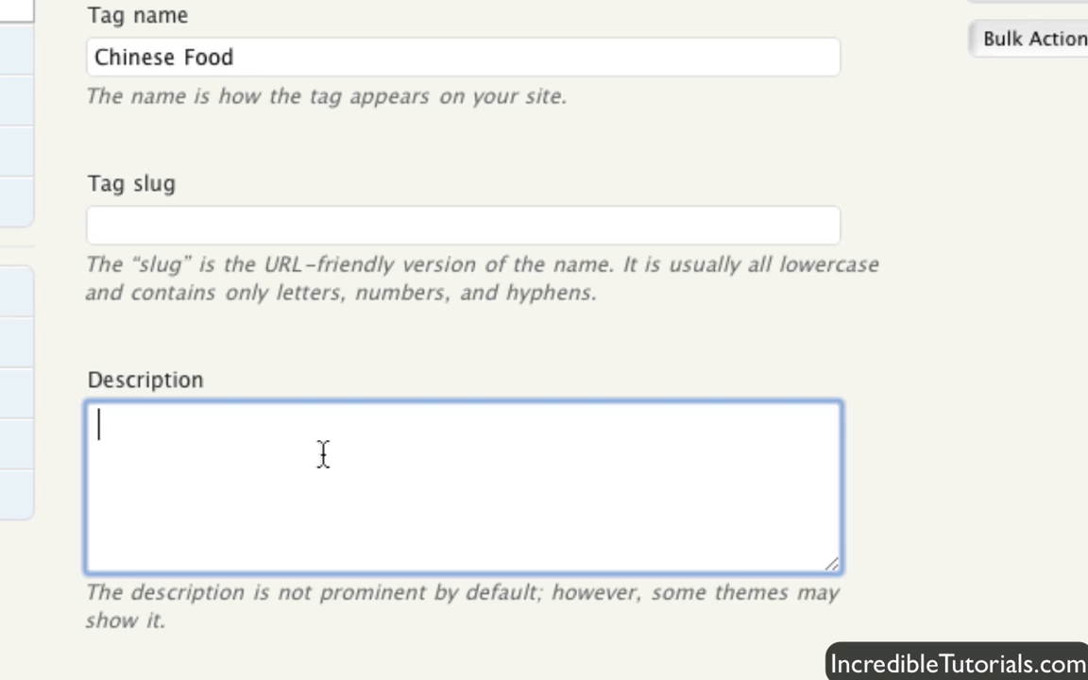
pyautogui.moveTo(481, 342)
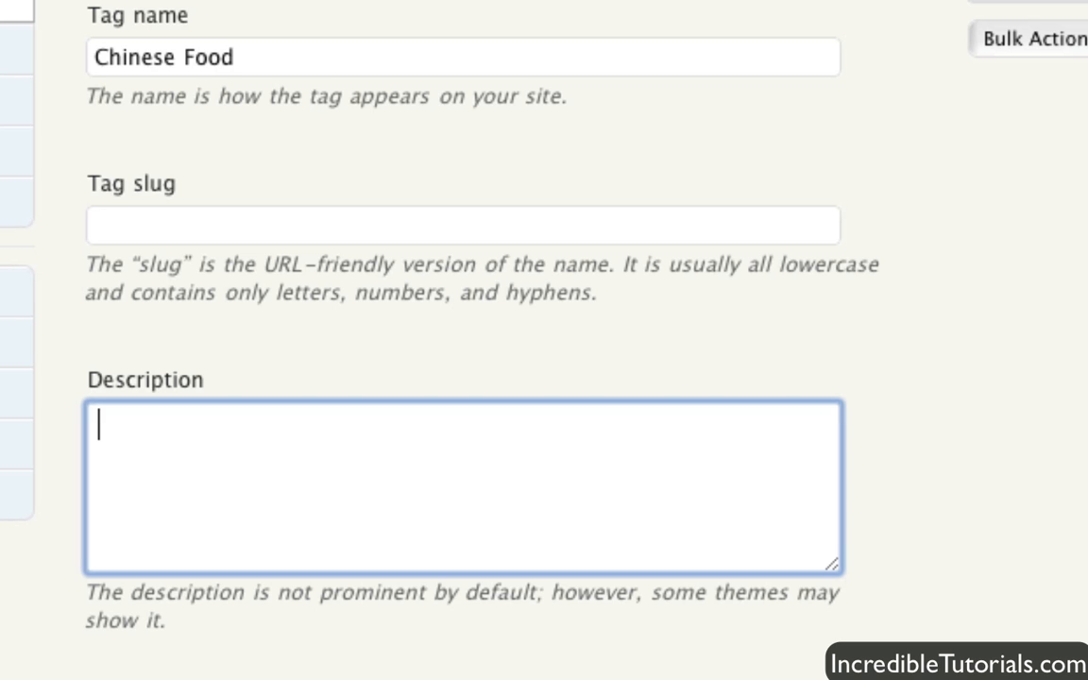
# - Add the tag with description 'Mainly used for food posts.'
pyautogui.write('M')
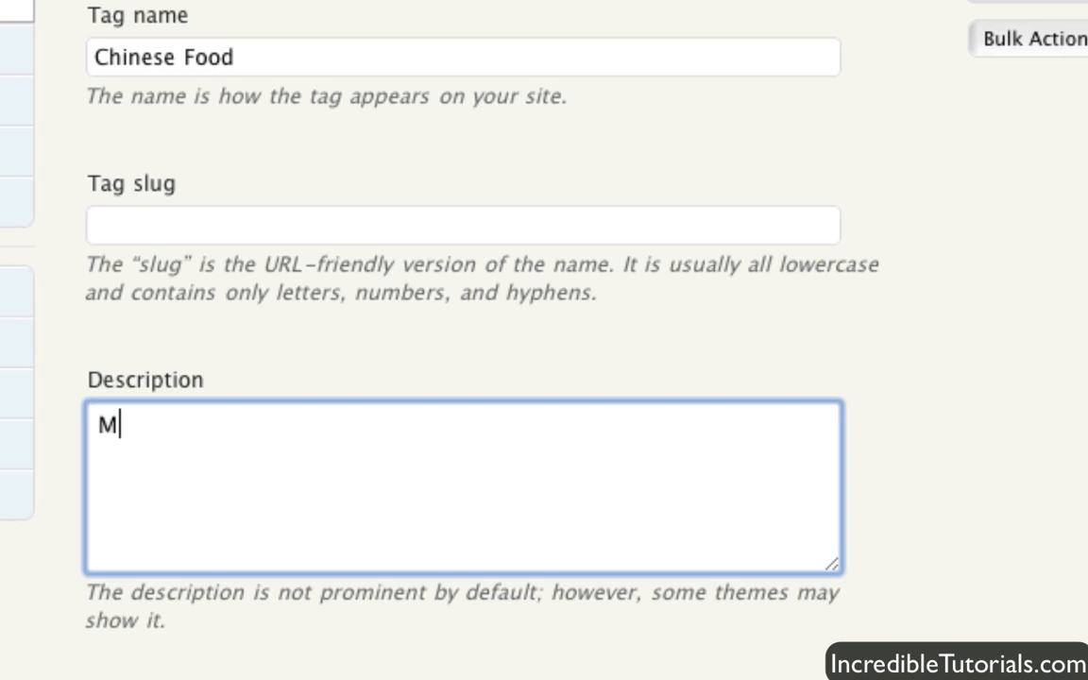
pyautogui.write('ainly used for food posts.')
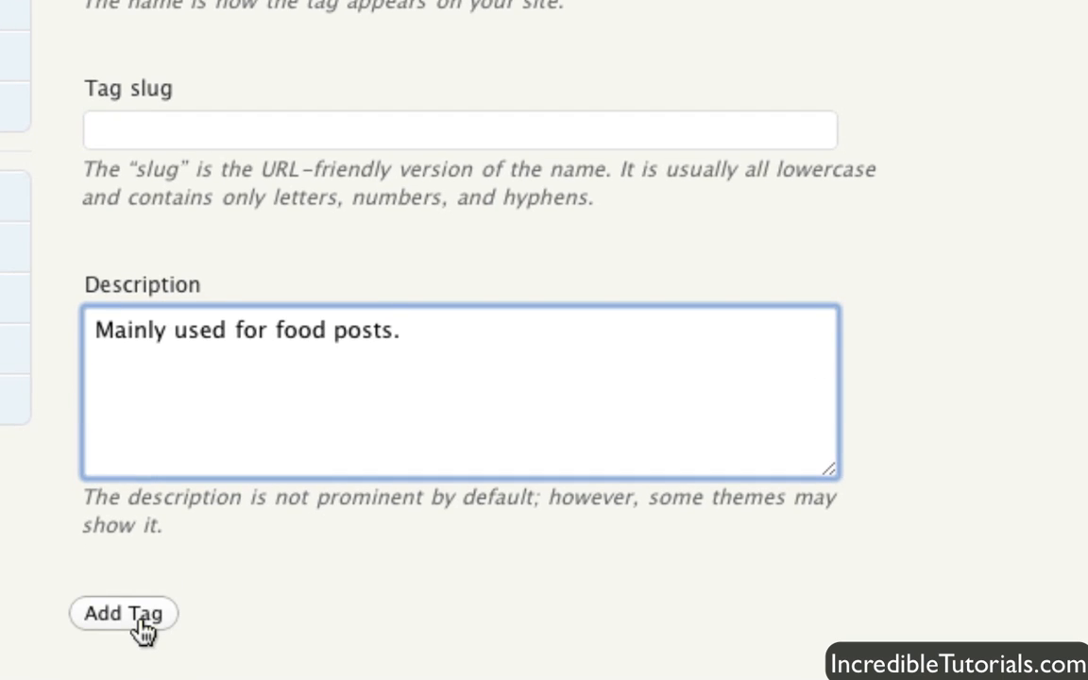
pyautogui.click(123, 612)
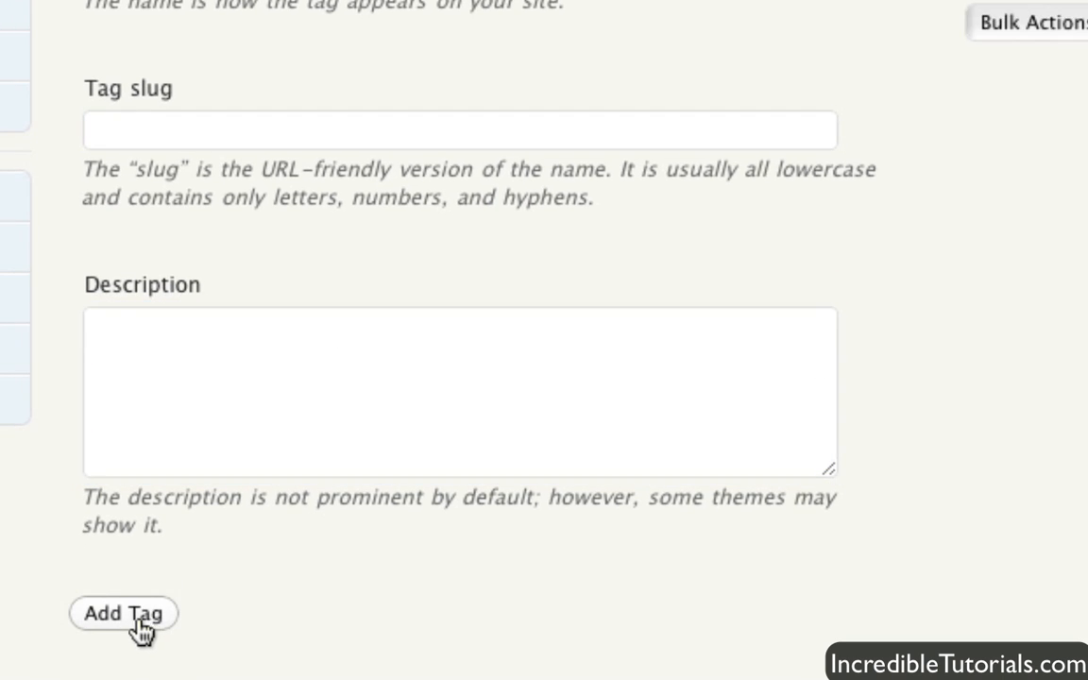
pyautogui.click(124, 612)
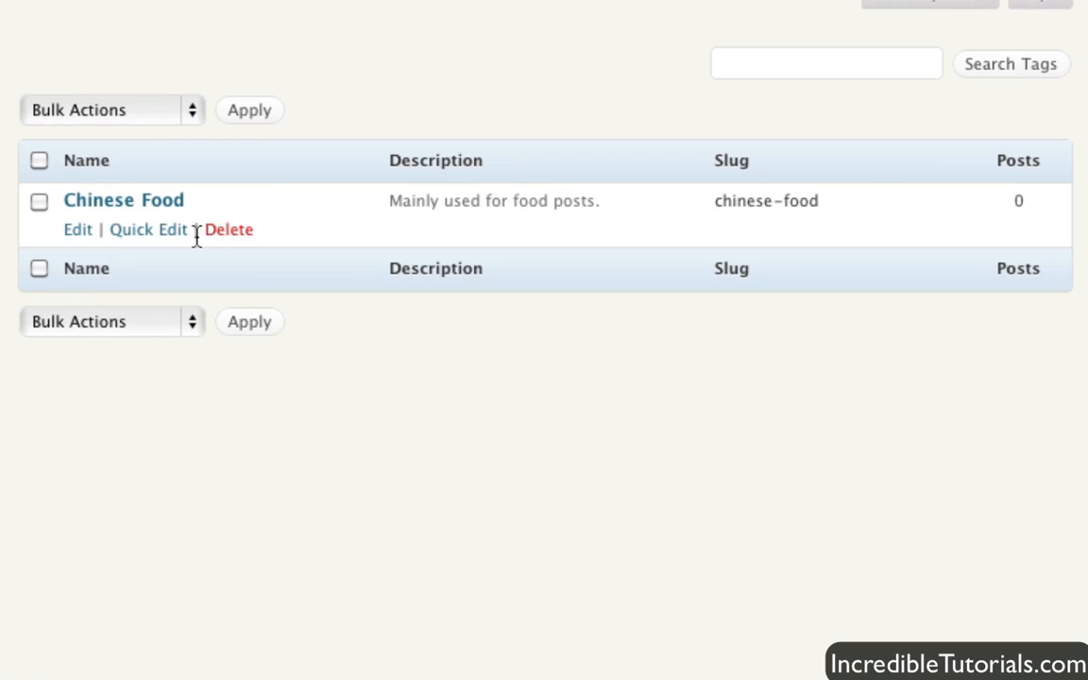
pyautogui.moveTo(720, 242)
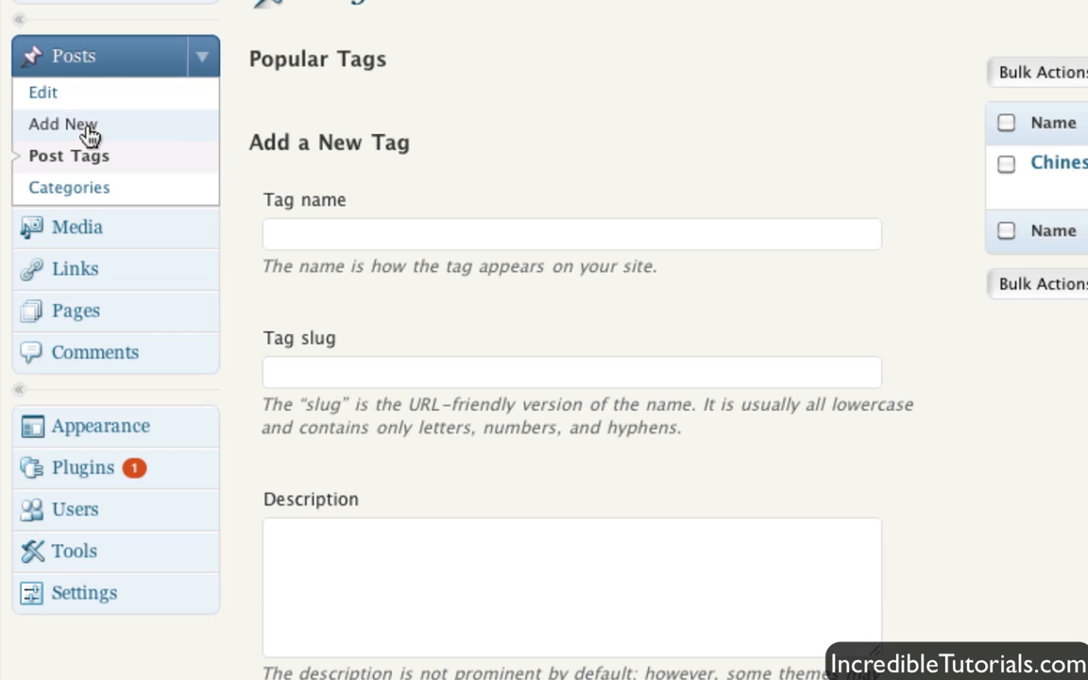
# - Publish a new post tagged with the existing 'Chinese Food' tag
pyautogui.click(62, 123)
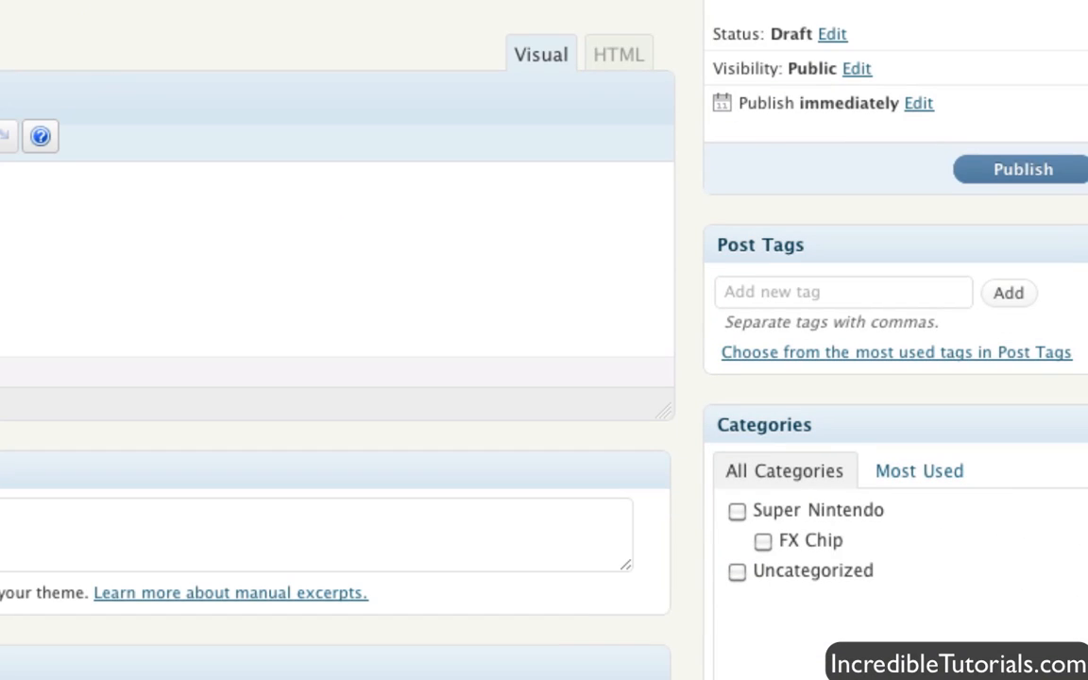
pyautogui.write('c')
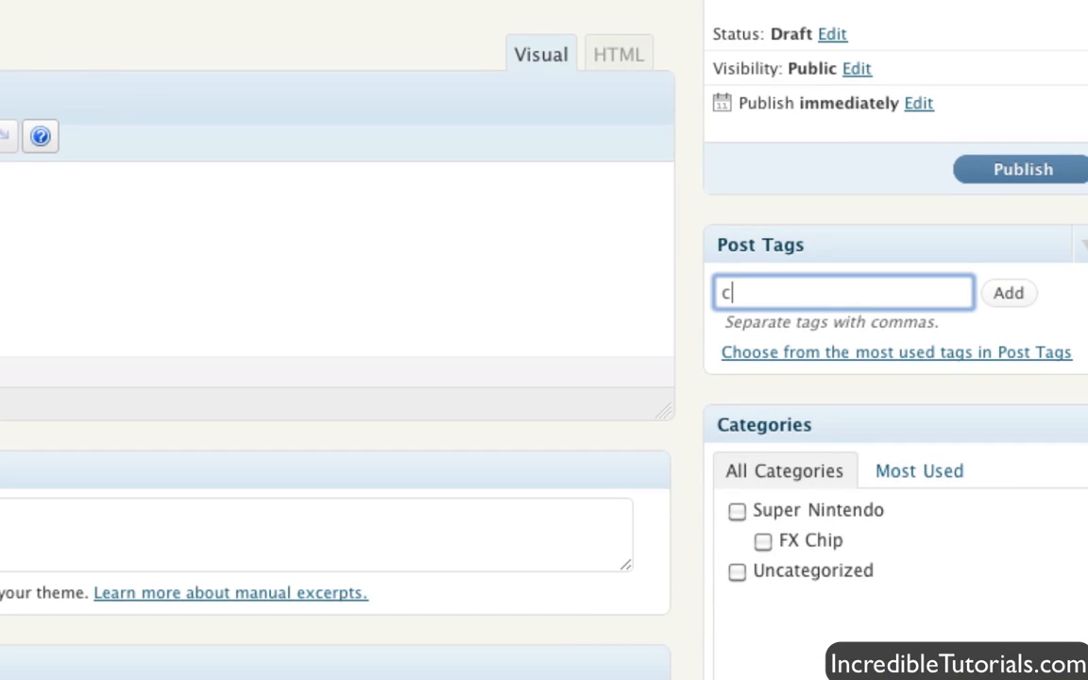
pyautogui.write('hinese')
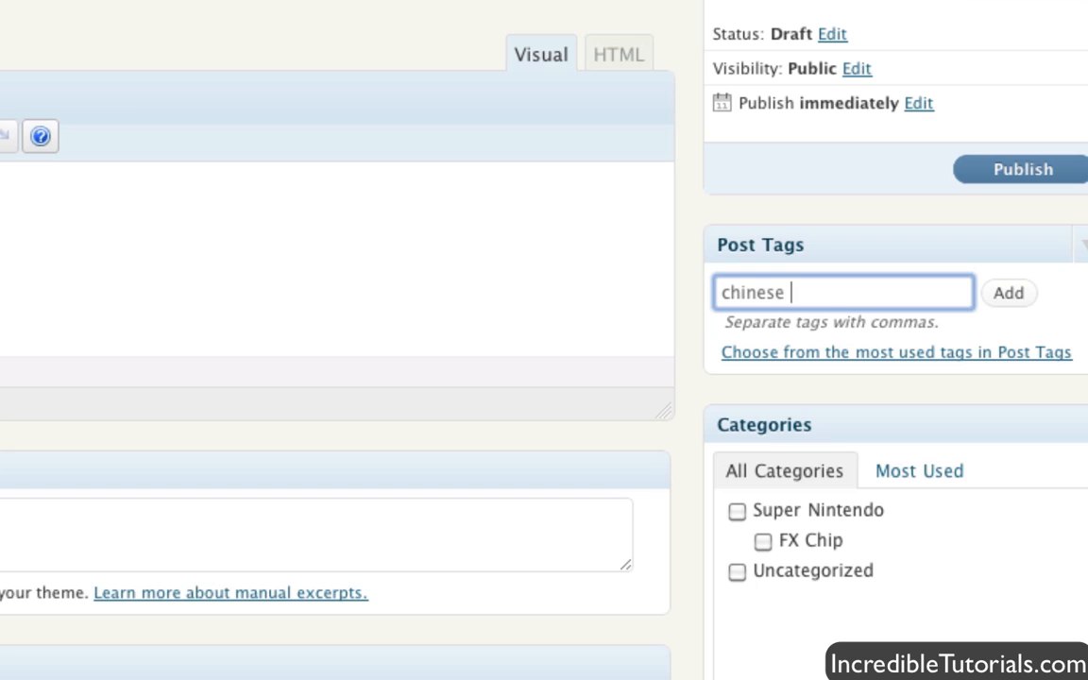
pyautogui.write('food')
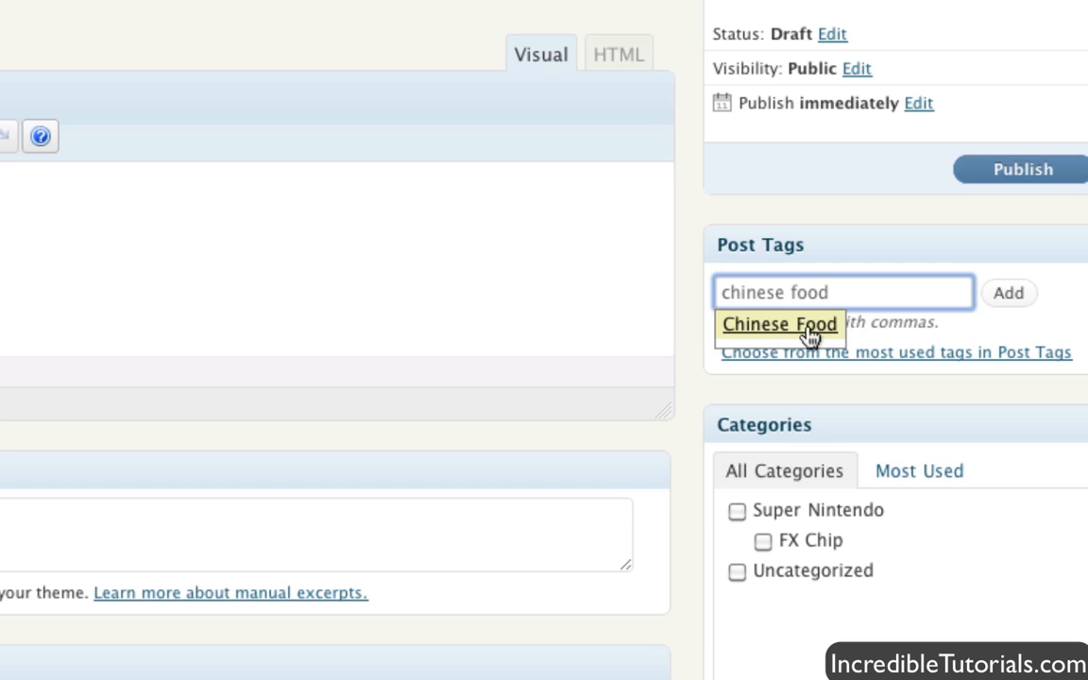
pyautogui.click(777, 324)
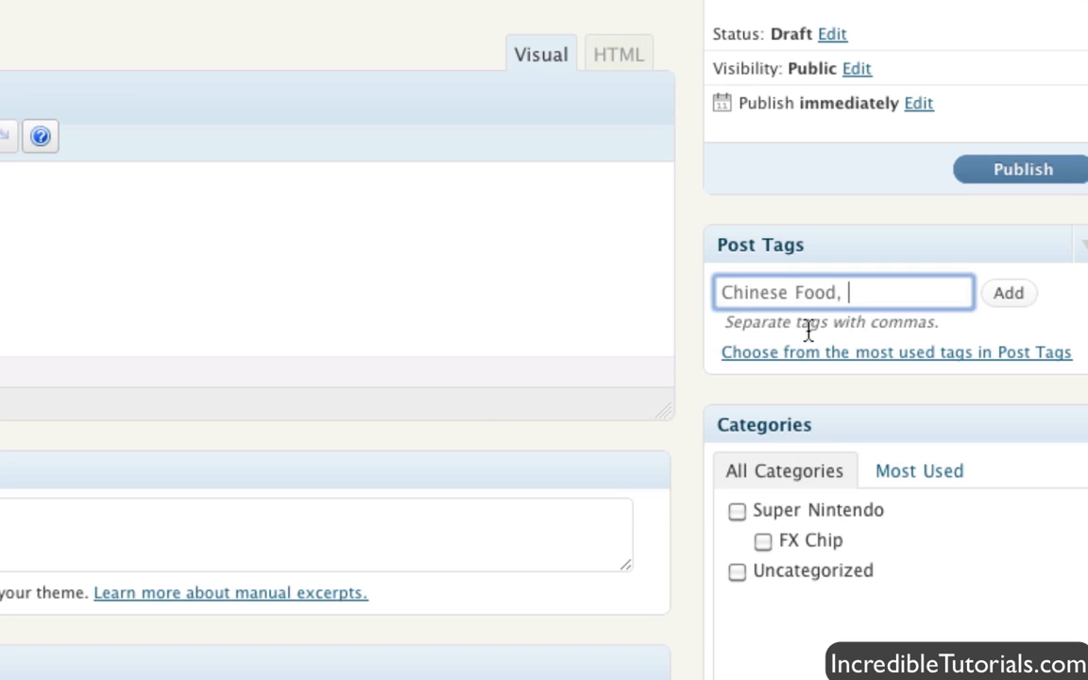
pyautogui.click(1020, 168)
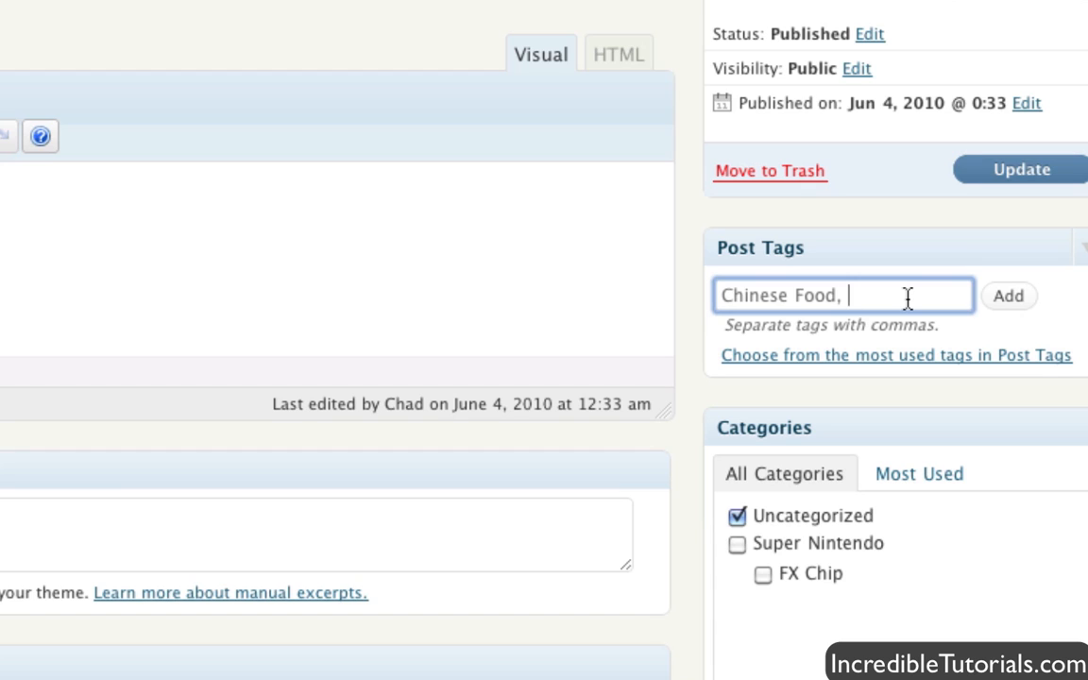
# - Type 'Mexican Food' as a second post tag and add it
pyautogui.write('Mexican Foo')
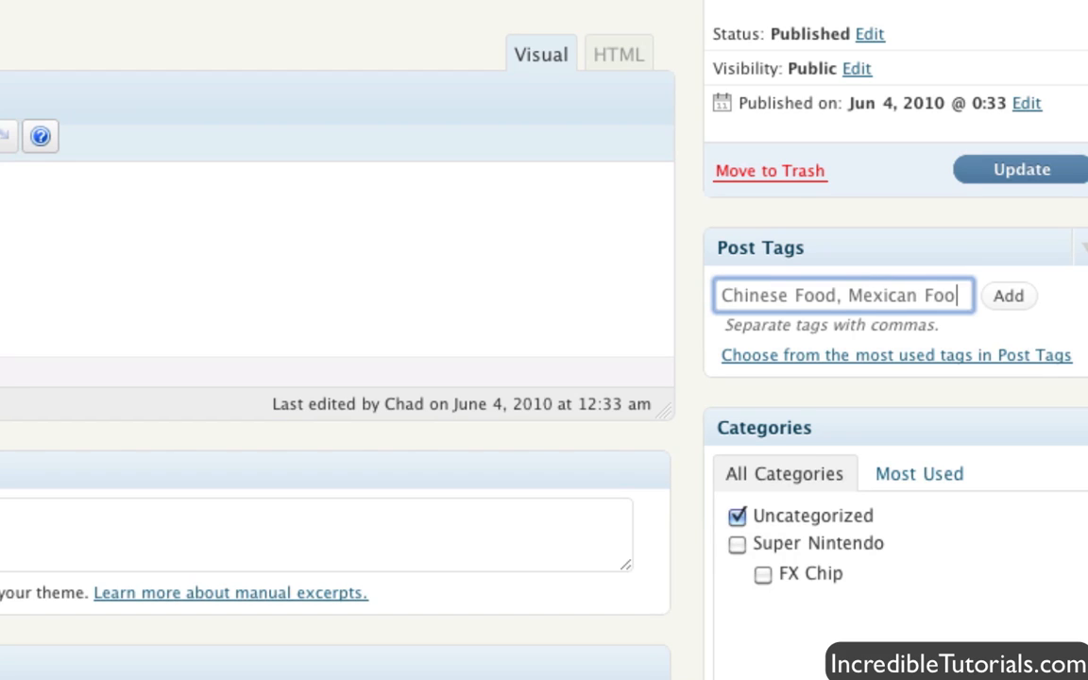
pyautogui.click(1009, 295)
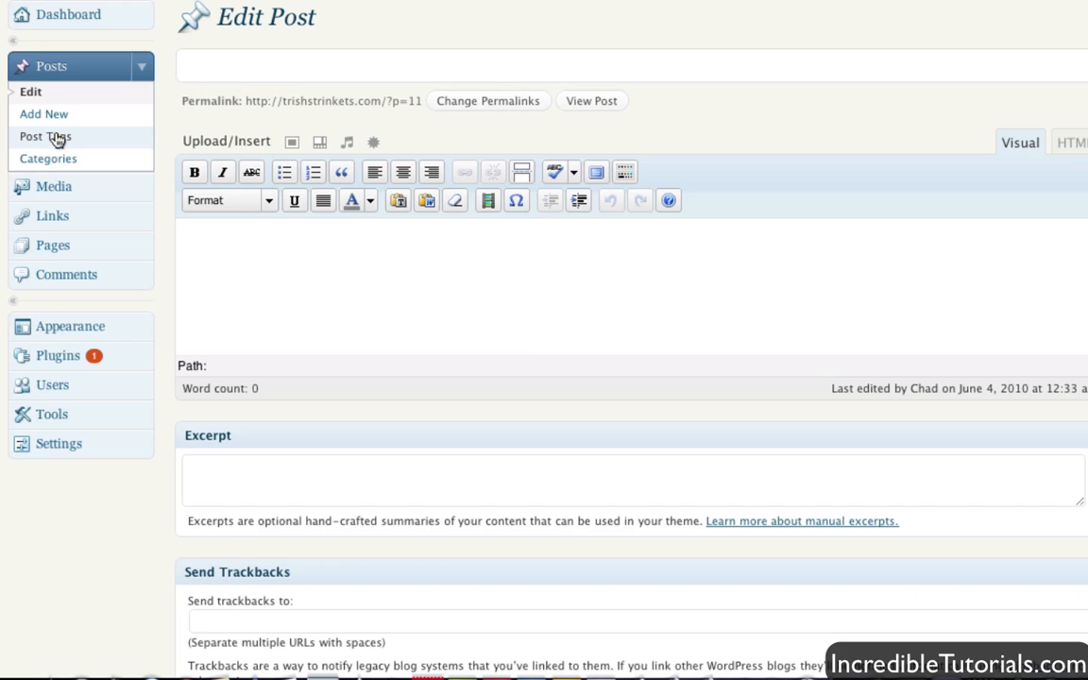
pyautogui.moveTo(49, 140)
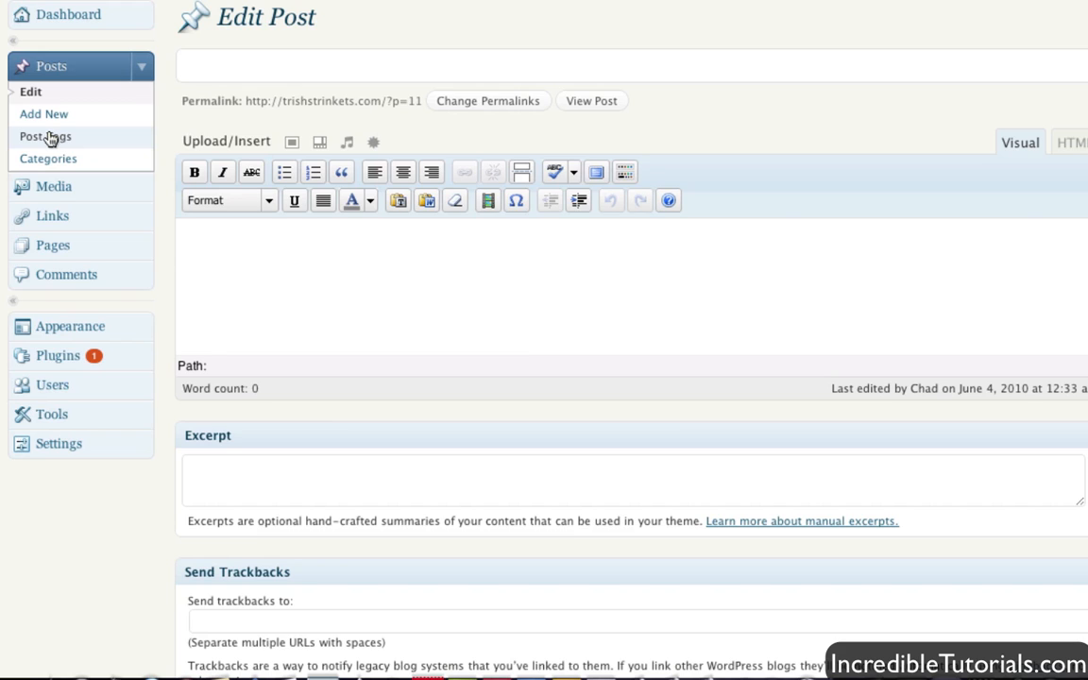